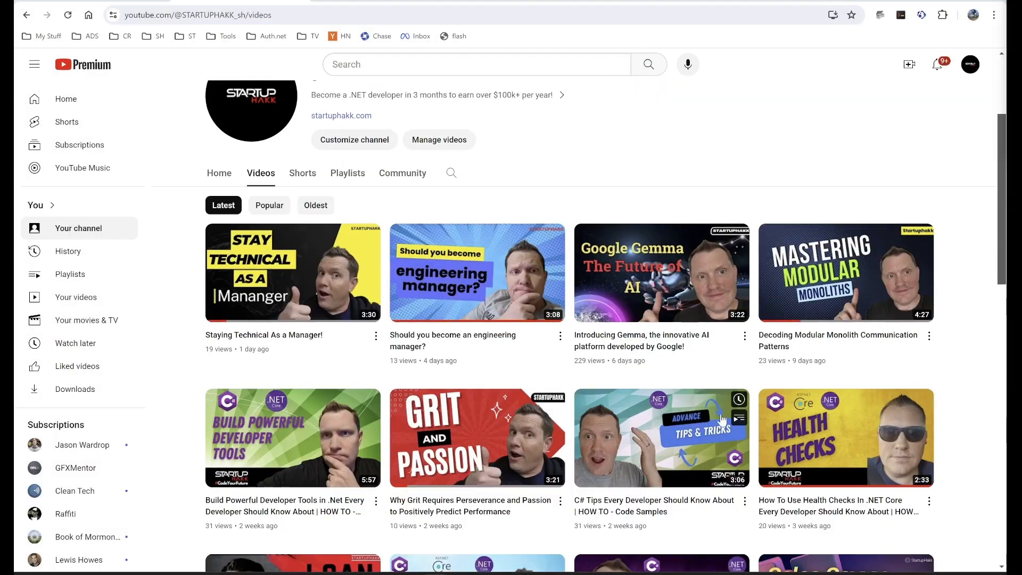
{"action": "scroll", "scroll_direction": "down", "scroll_amount": 3}
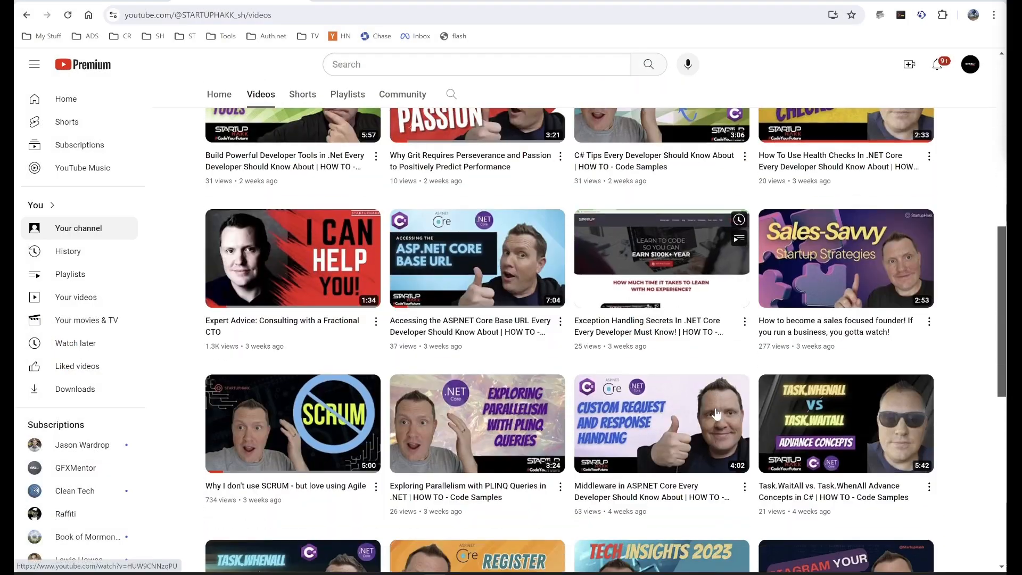
{"action": "scroll", "scroll_direction": "down", "scroll_amount": 3}
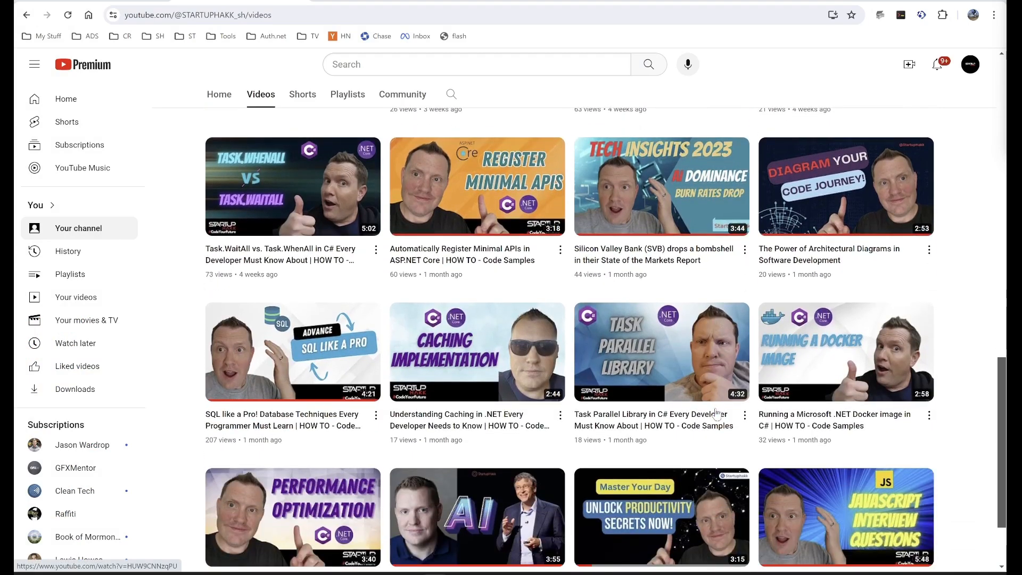
{"action": "scroll", "scroll_direction": "down", "scroll_amount": 3}
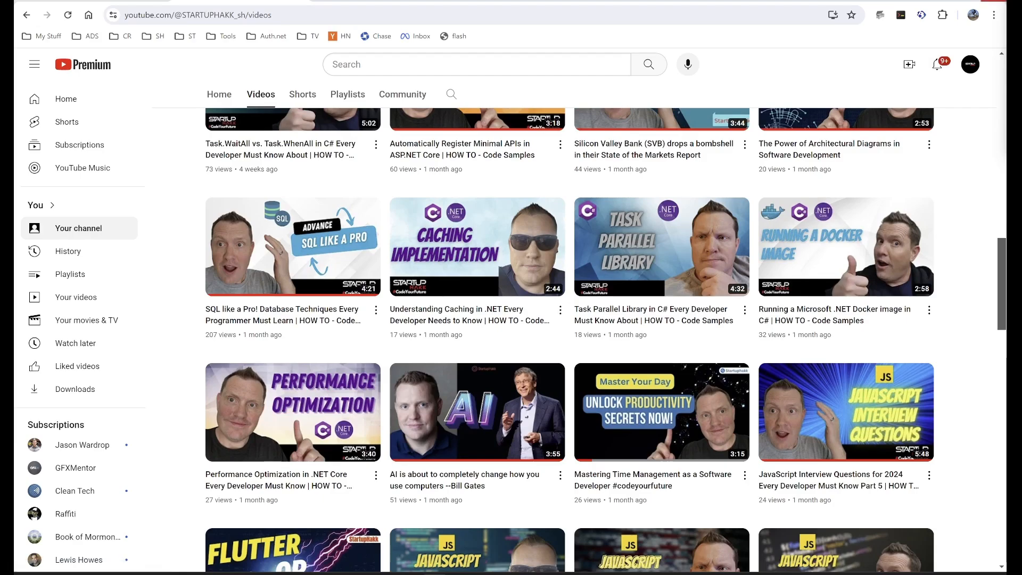